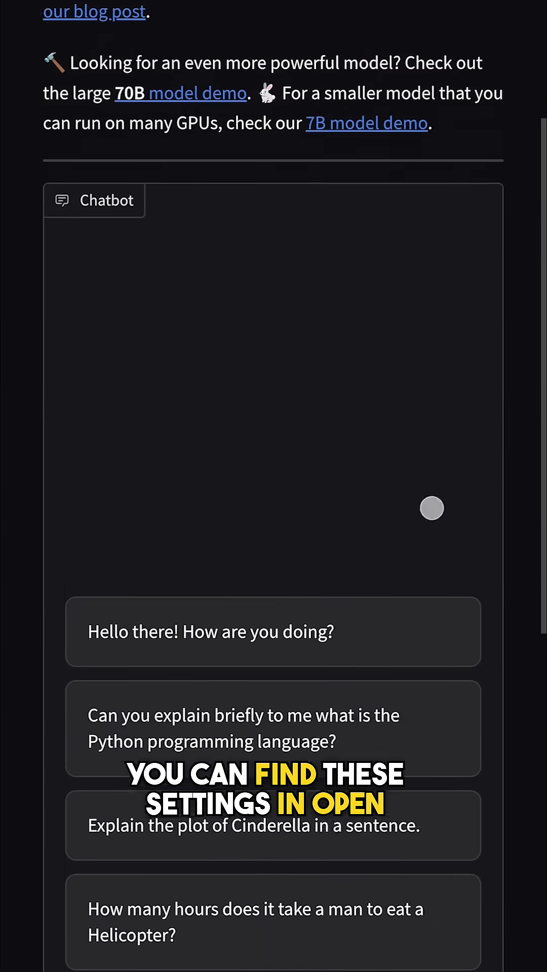
Scroll down to the Additional Inputs panel with the generation sliders.
scroll(down, 3)
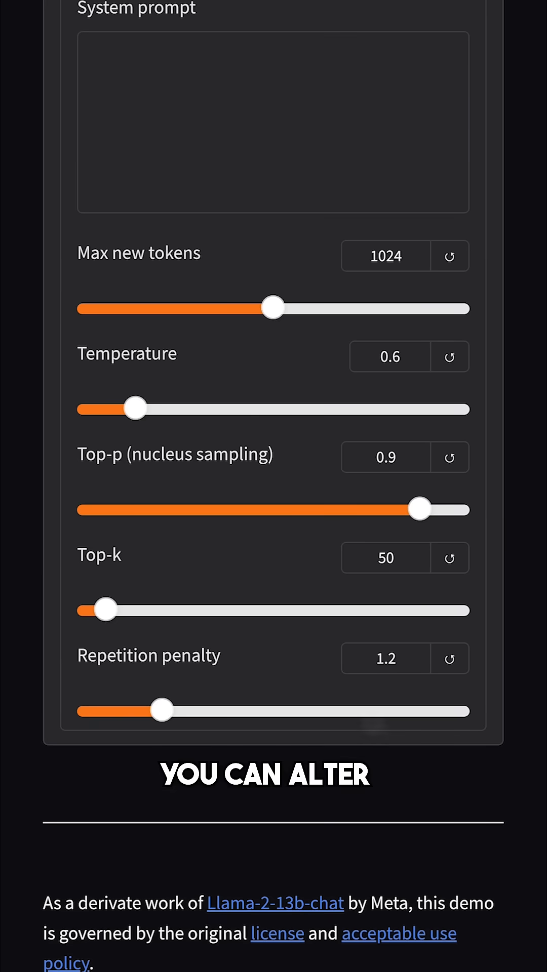
Drag Temperature up through 1.8, 2.8 and 3, then settle it at 1.2.
drag(134, 408, 249, 409)
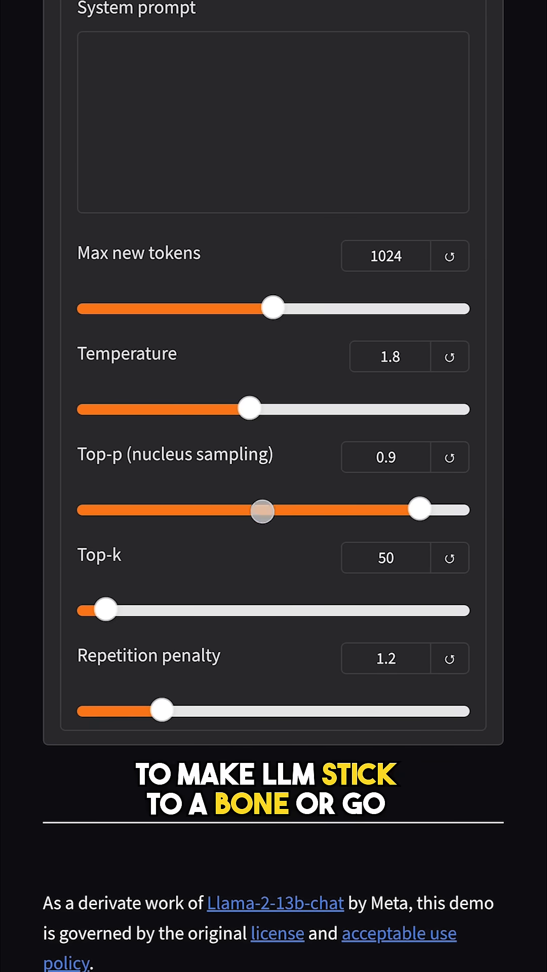
drag(250, 408, 344, 408)
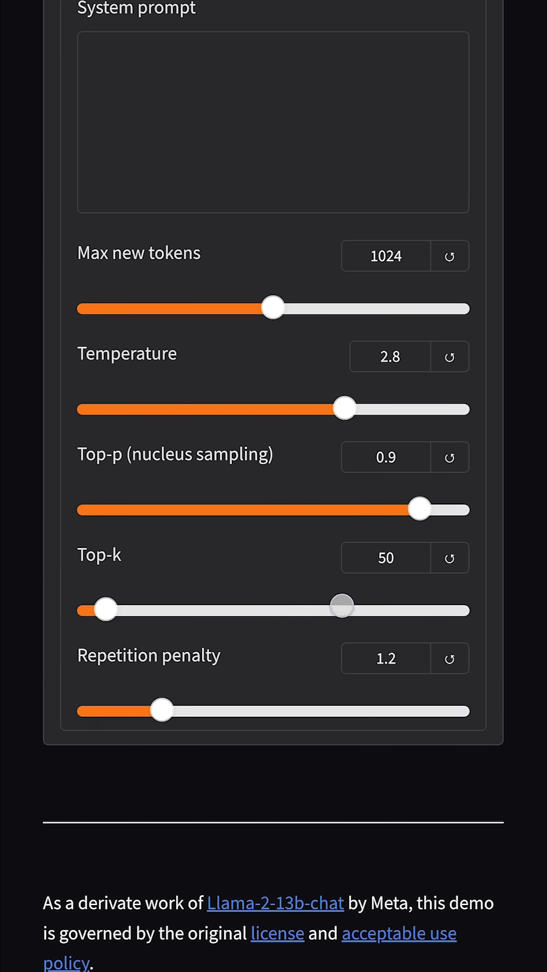
drag(345, 408, 379, 408)
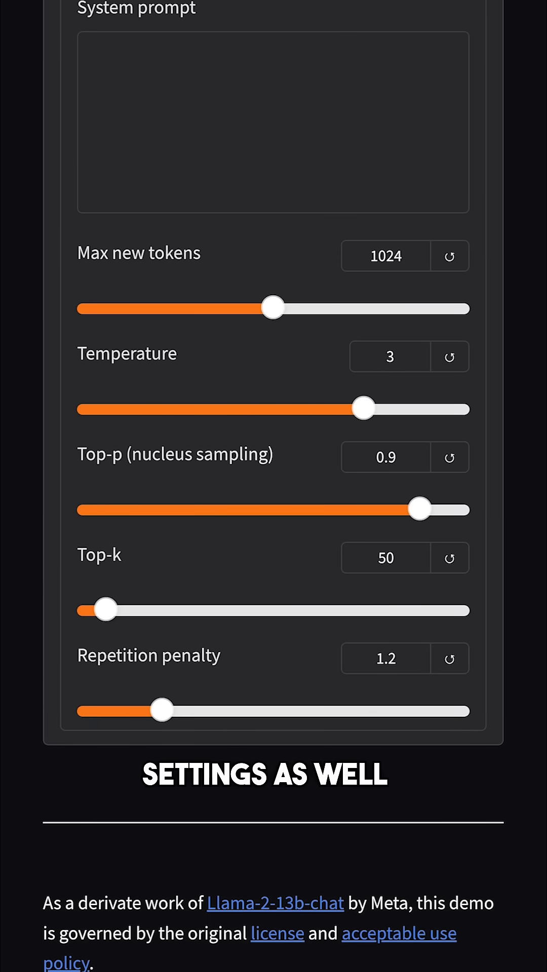
drag(380, 408, 193, 408)
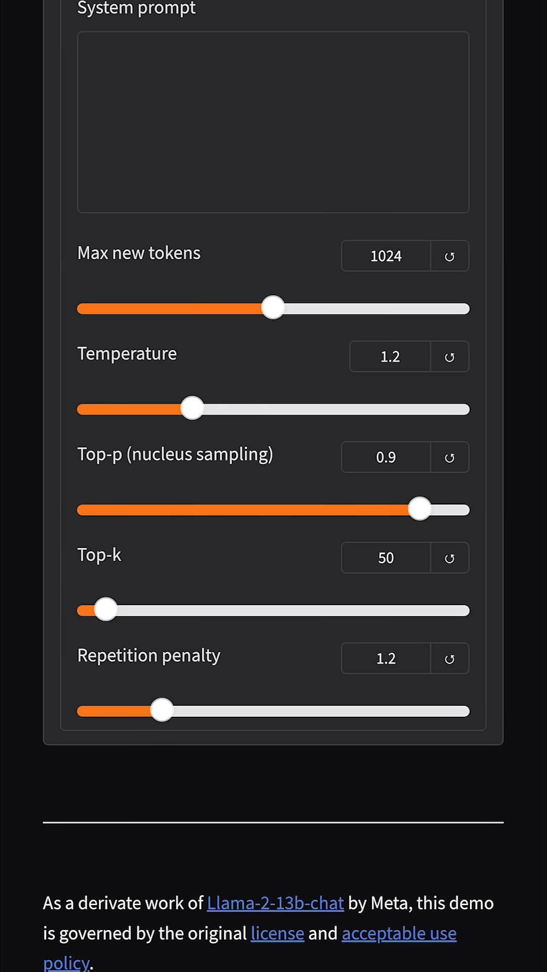
Raise Top-k to 198 with the slider, then set the Top-k field to 50.
drag(106, 610, 161, 610)
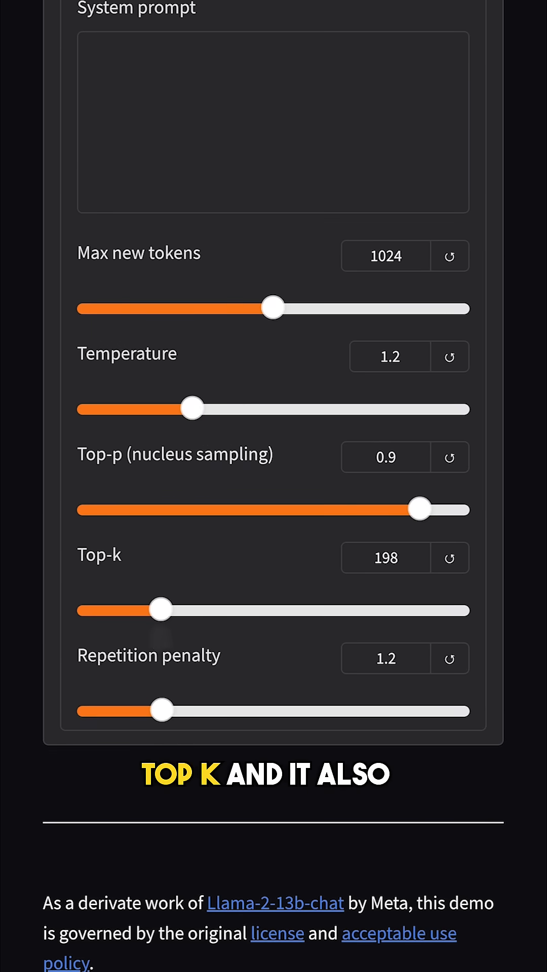
text(50)
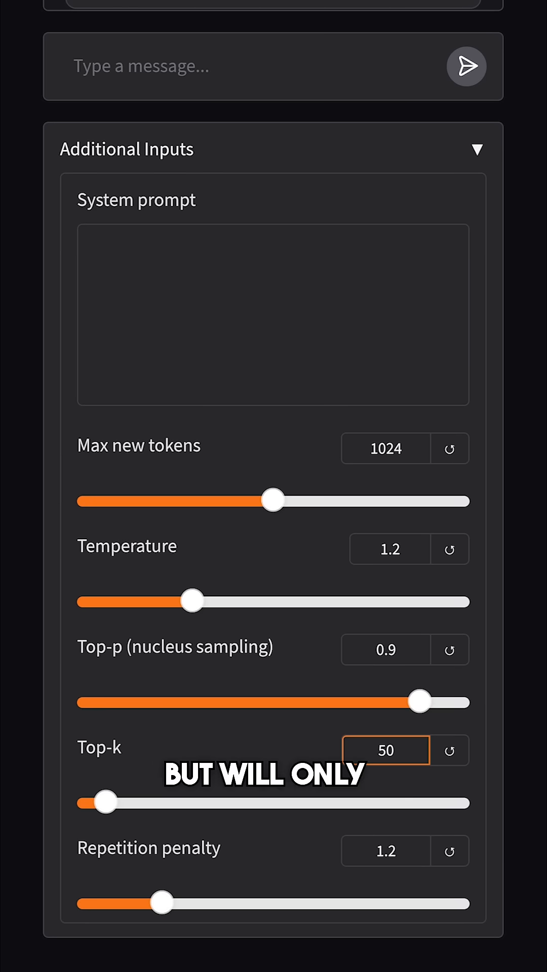
click(386, 751)
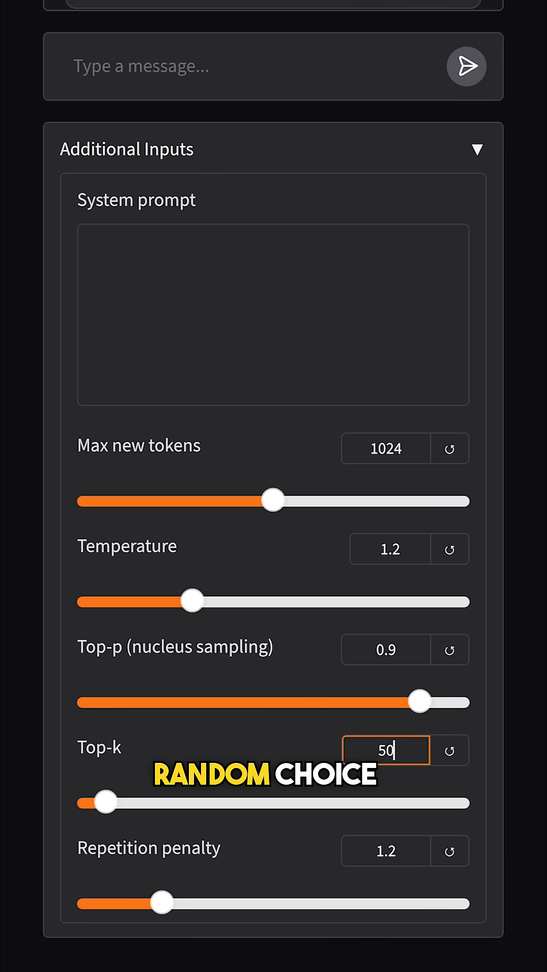